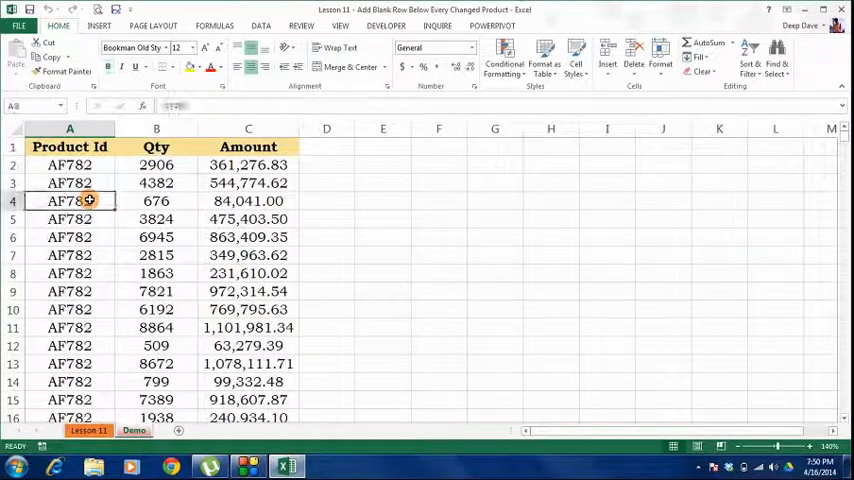
Sort the table by Product Id, Values, A to Z so identical ids sit together.
scroll(down, 3)
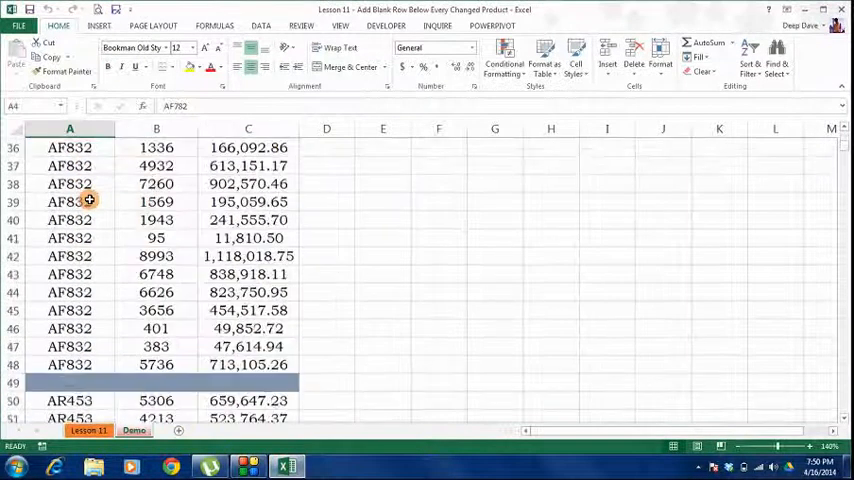
scroll(up, 3)
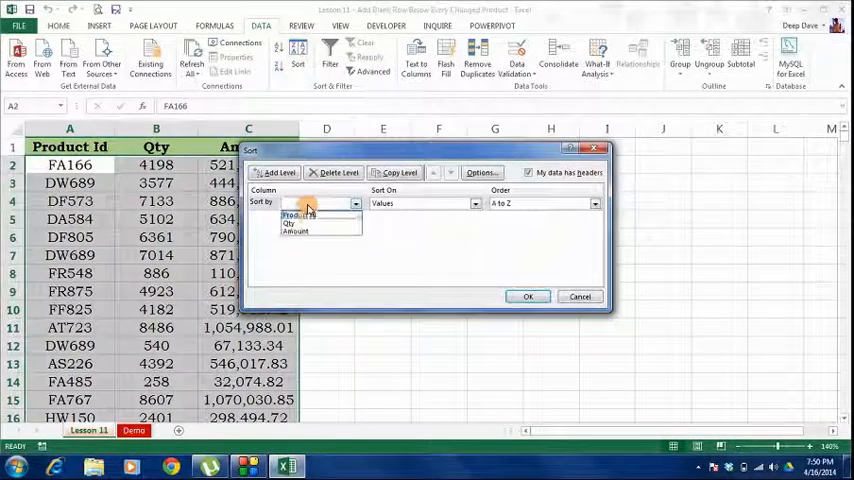
click(296, 216)
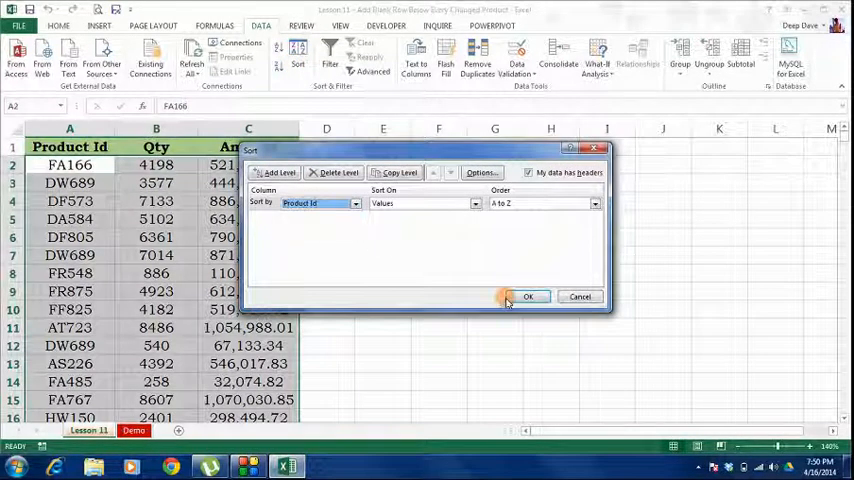
click(528, 296)
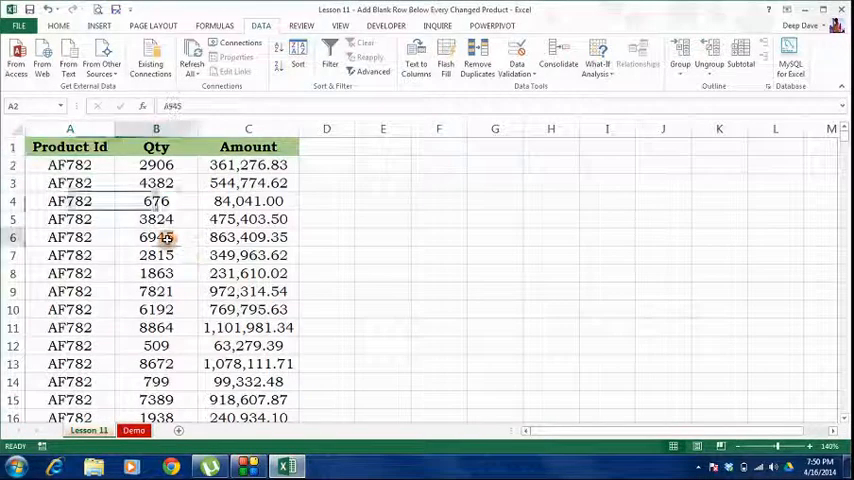
Apply Subtotal at each change in Product Id, summing the Amount column.
click(156, 236)
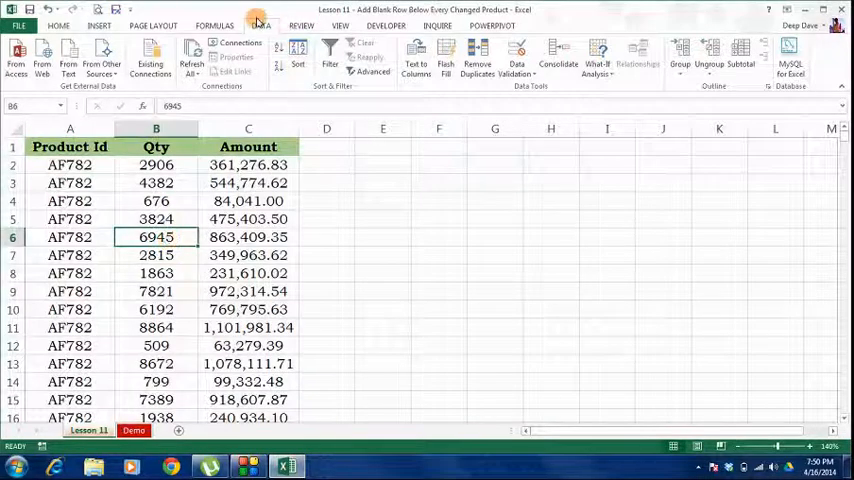
mouse_move(256, 18)
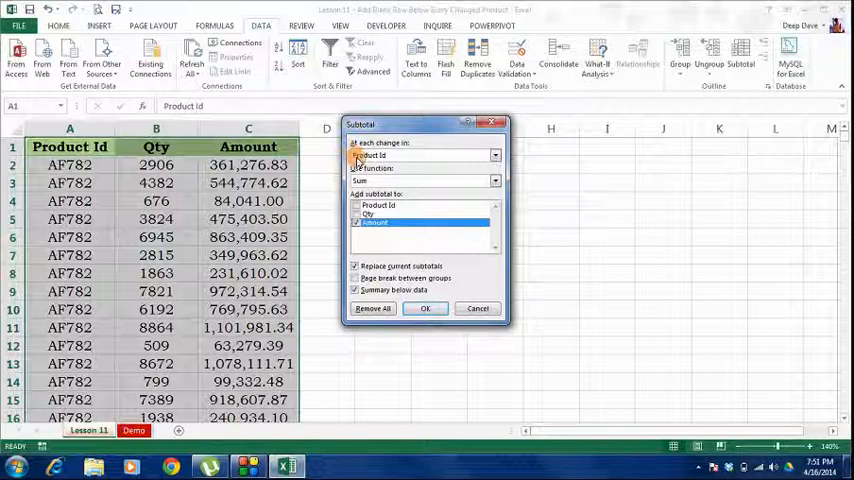
click(496, 156)
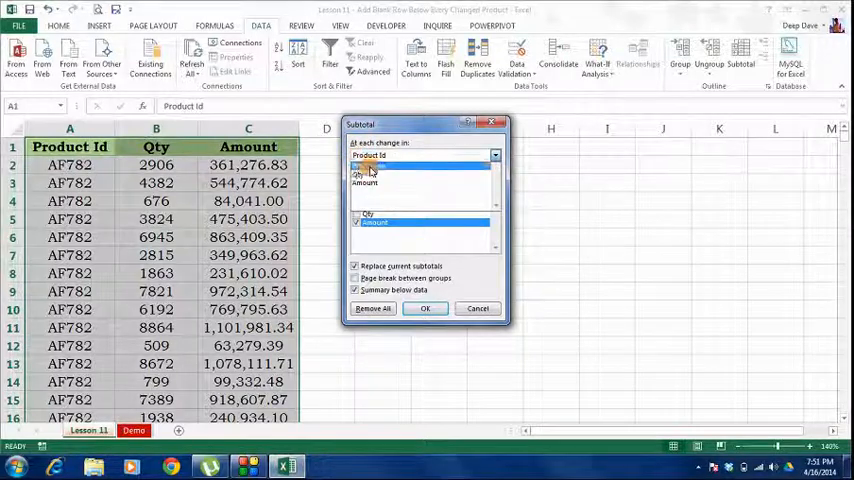
click(494, 168)
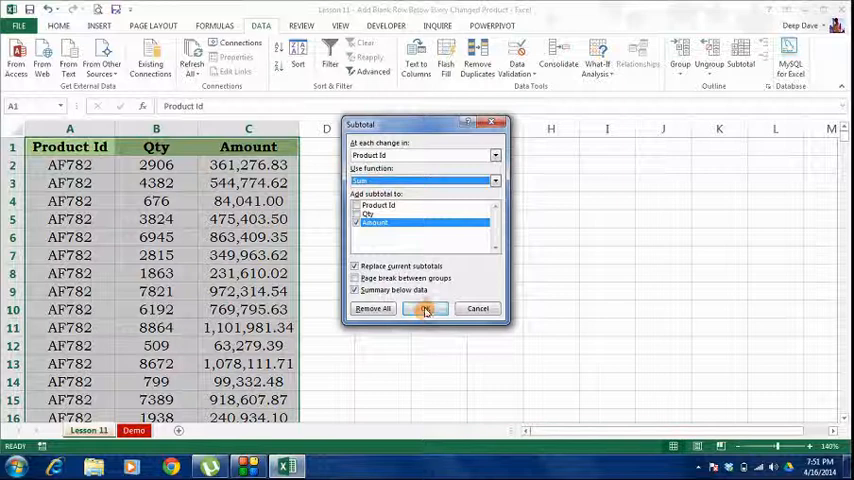
click(424, 308)
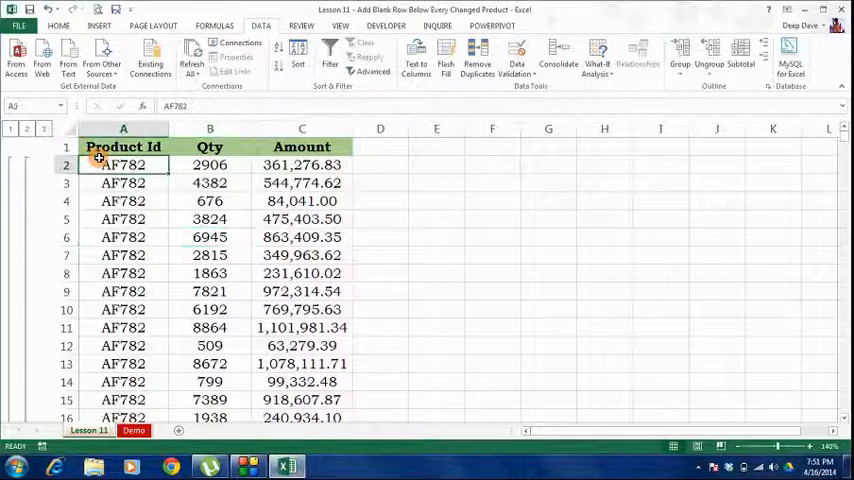
Collapse to outline level 2 showing only Total rows, and select the AF782 Total cell.
scroll(down, 3)
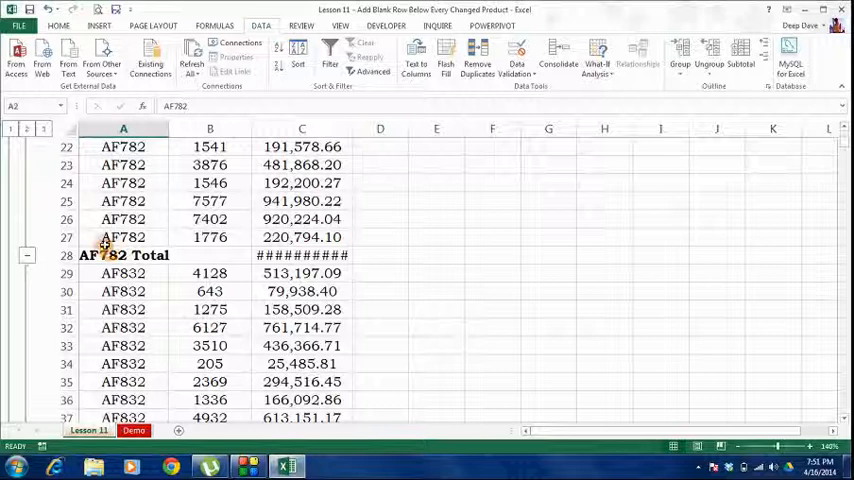
scroll(down, 3)
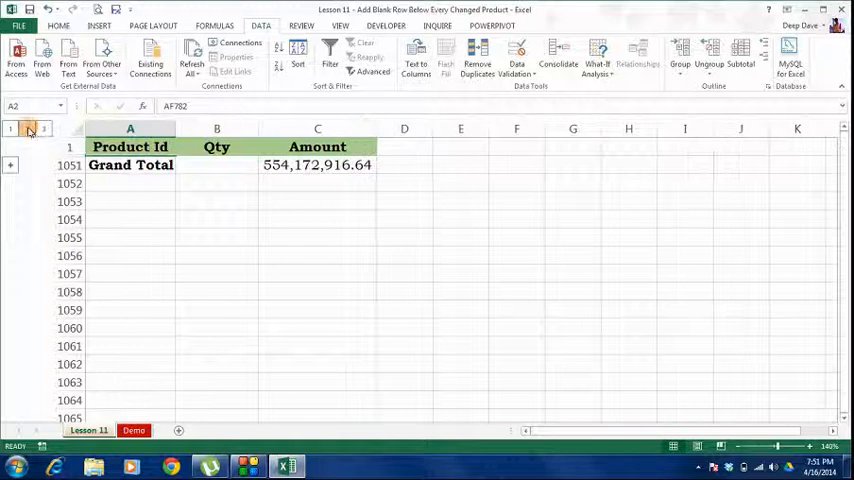
click(26, 128)
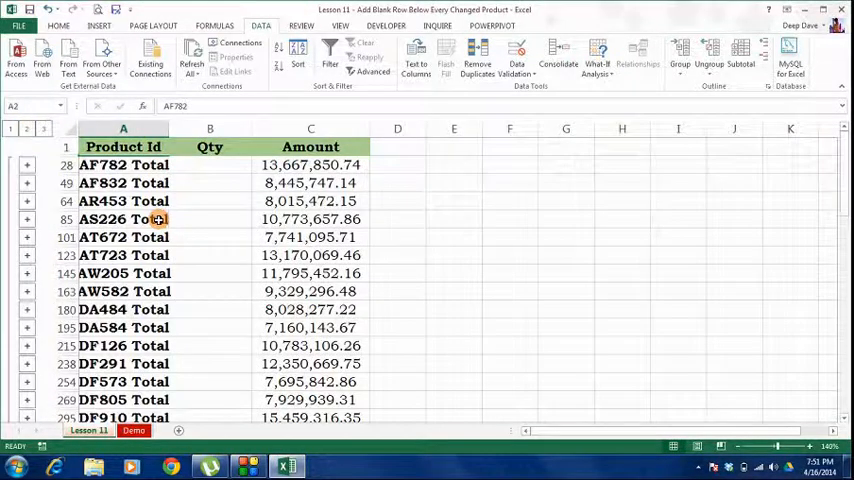
scroll(down, 3)
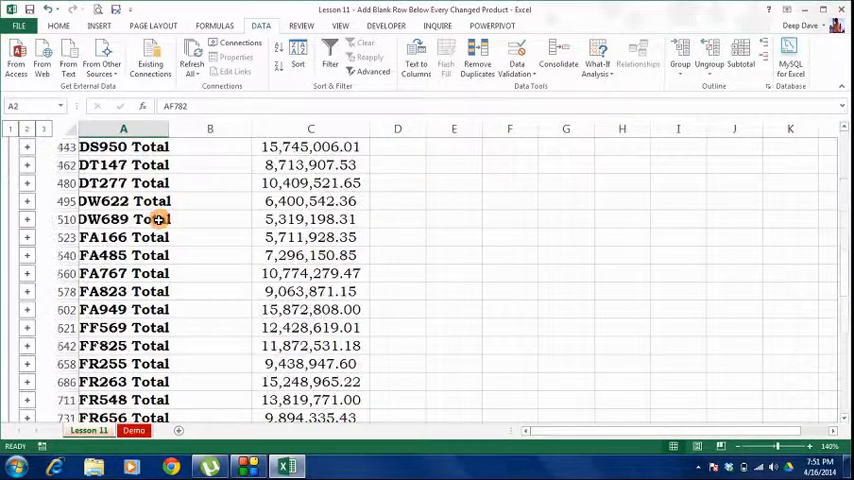
scroll(down, 3)
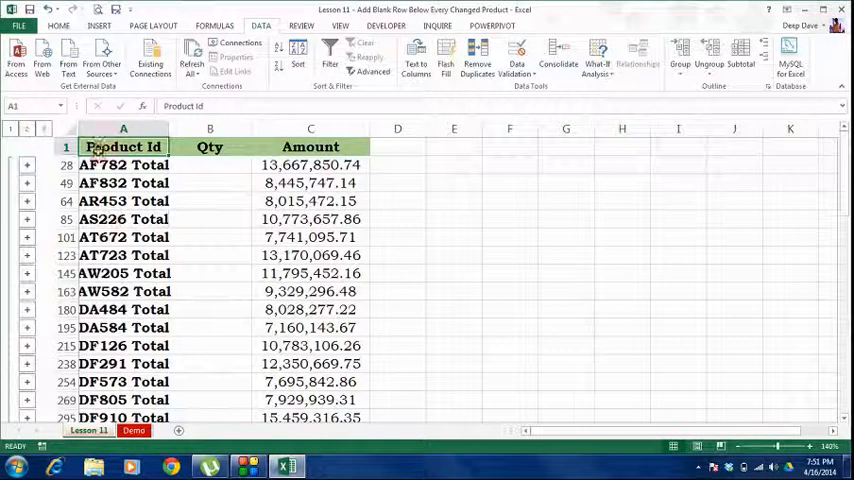
click(124, 164)
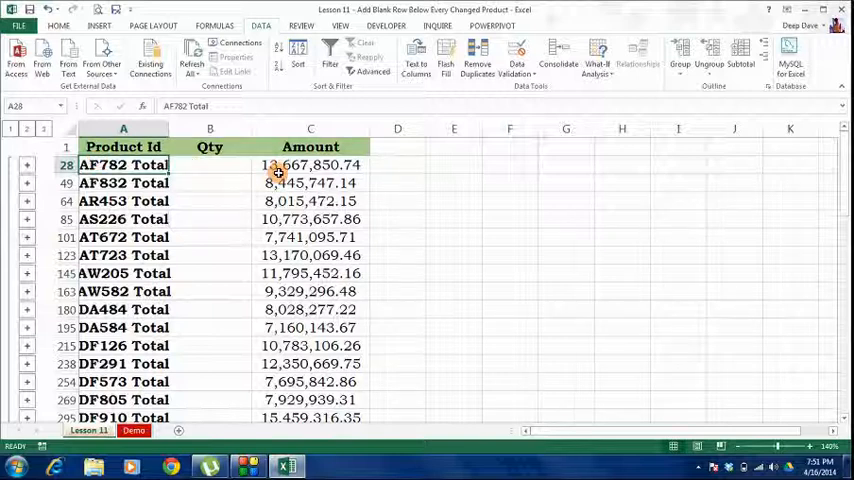
Select visible cells only via Go To Special and delete the Total rows' contents.
scroll(down, 3)
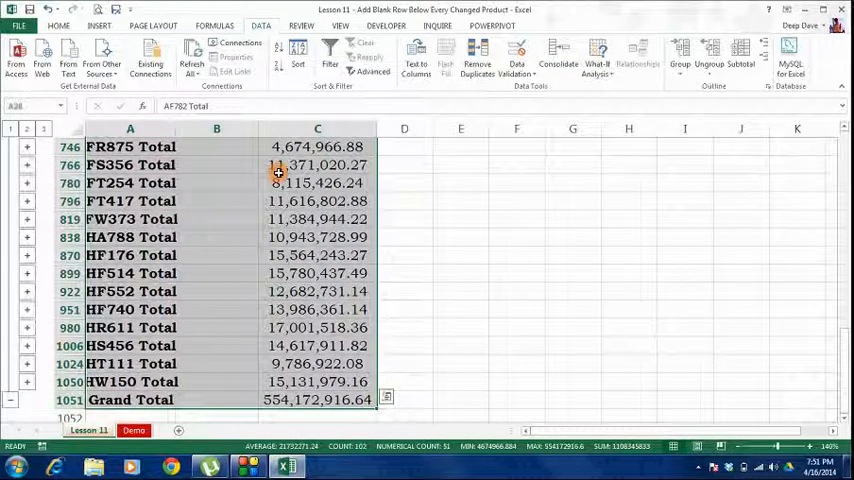
mouse_move(204, 184)
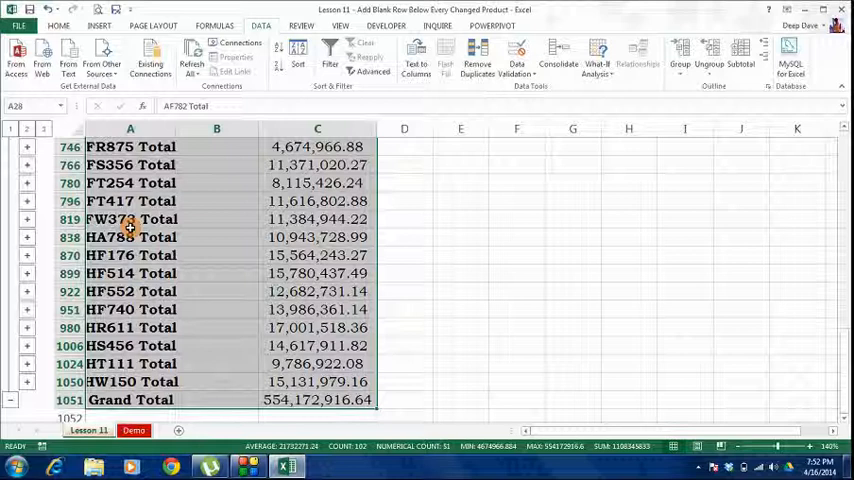
mouse_move(166, 194)
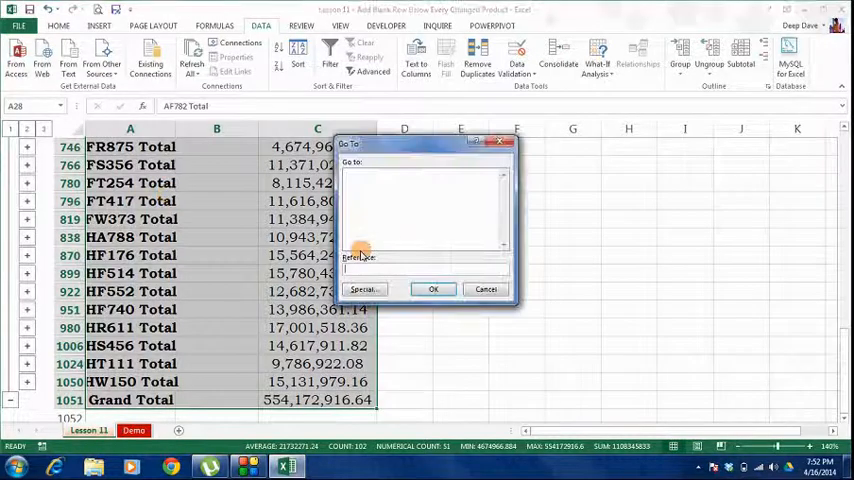
click(364, 288)
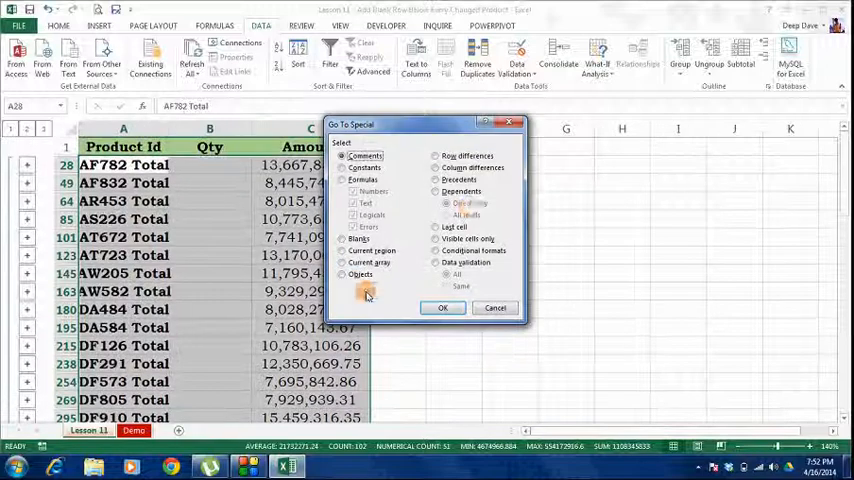
click(436, 238)
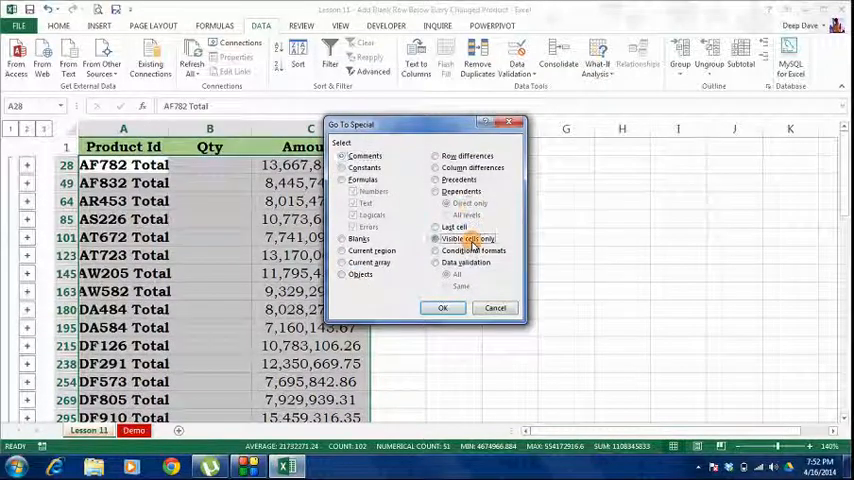
click(444, 308)
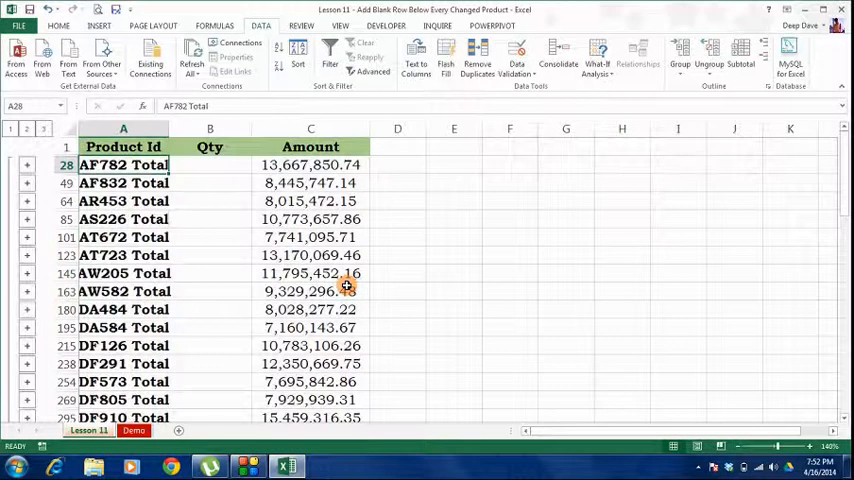
scroll(down, 3)
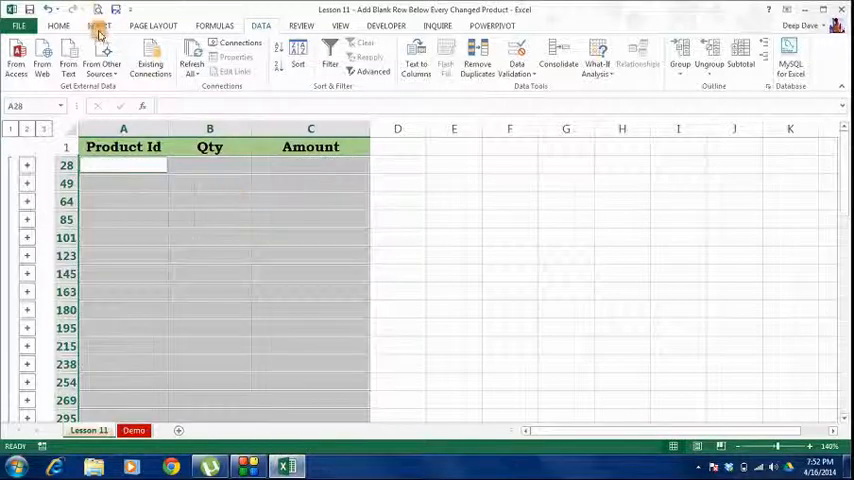
Fill the blank separator rows orange and expand to outline level 3 to show every row.
click(58, 24)
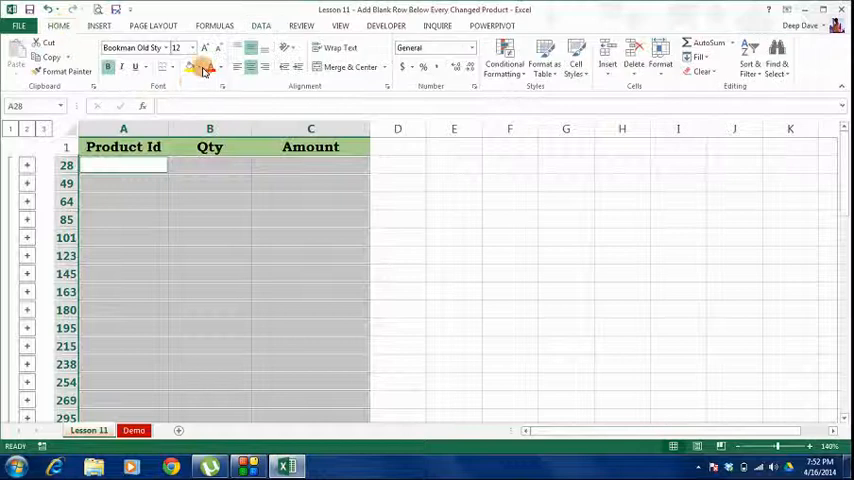
click(204, 68)
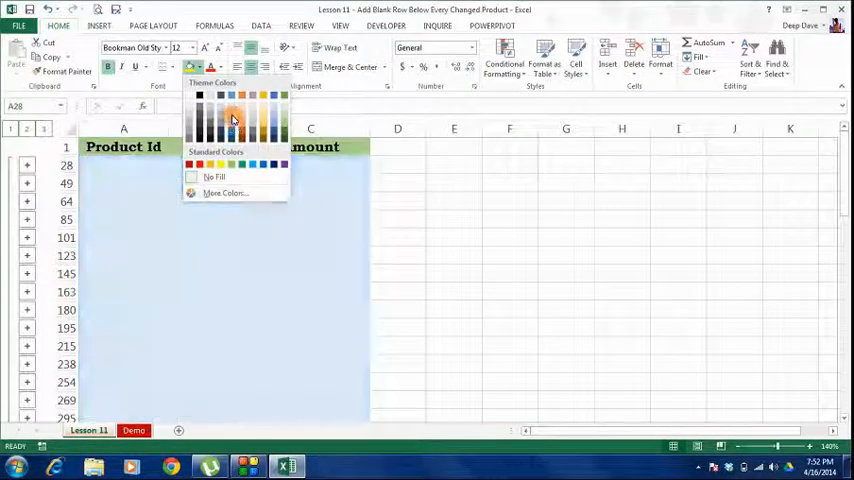
click(232, 110)
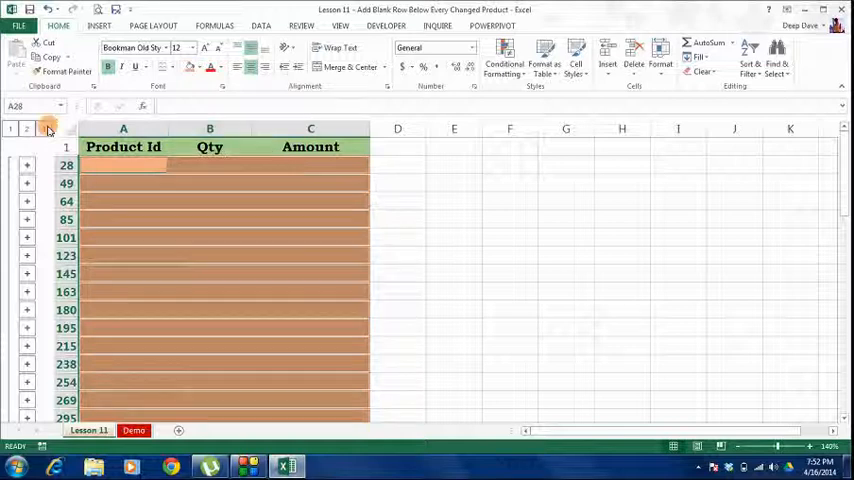
click(26, 128)
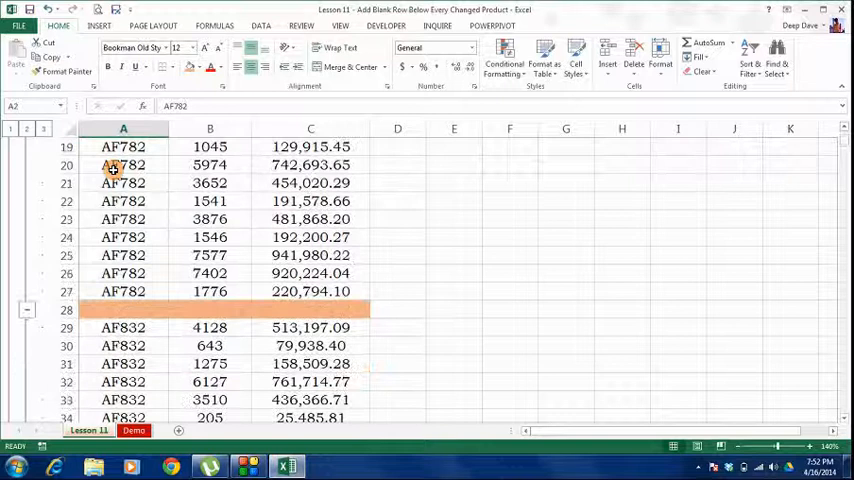
scroll(down, 3)
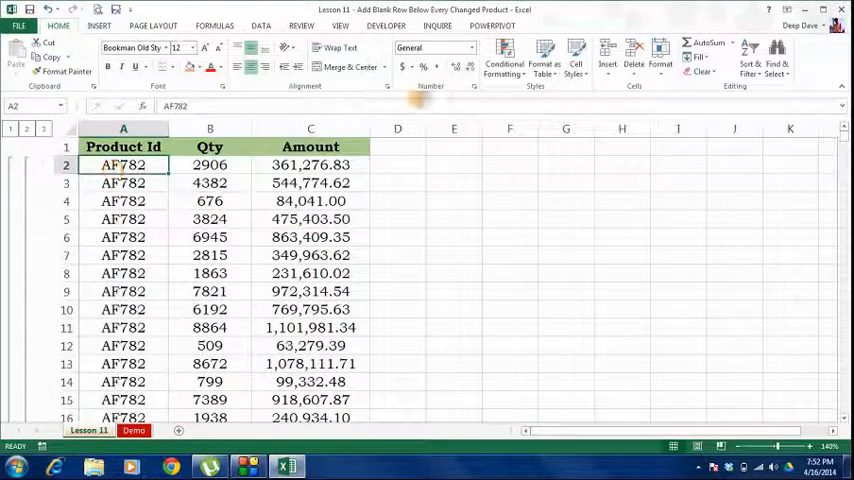
Clear the subtotal outline, leaving the plain list with orange gaps between Product Ids.
click(260, 24)
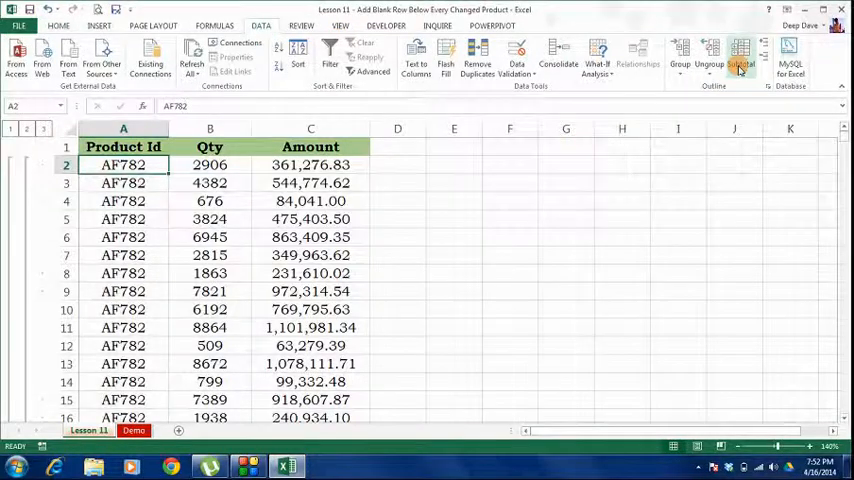
click(740, 56)
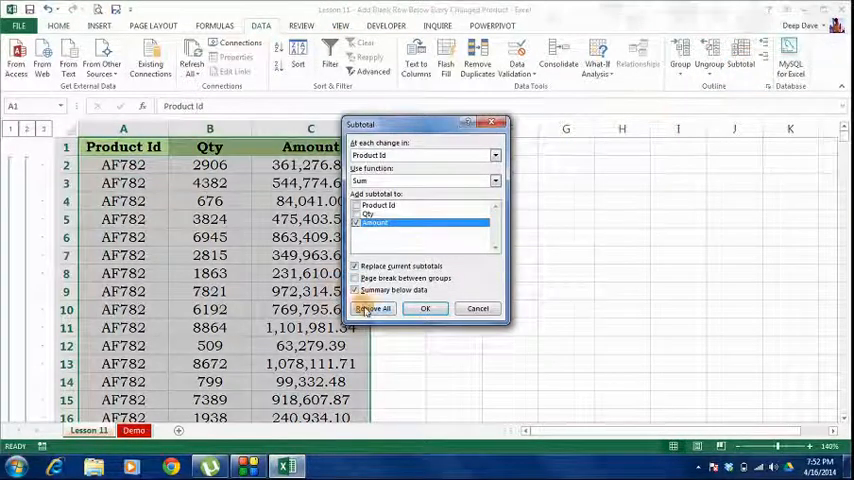
click(372, 308)
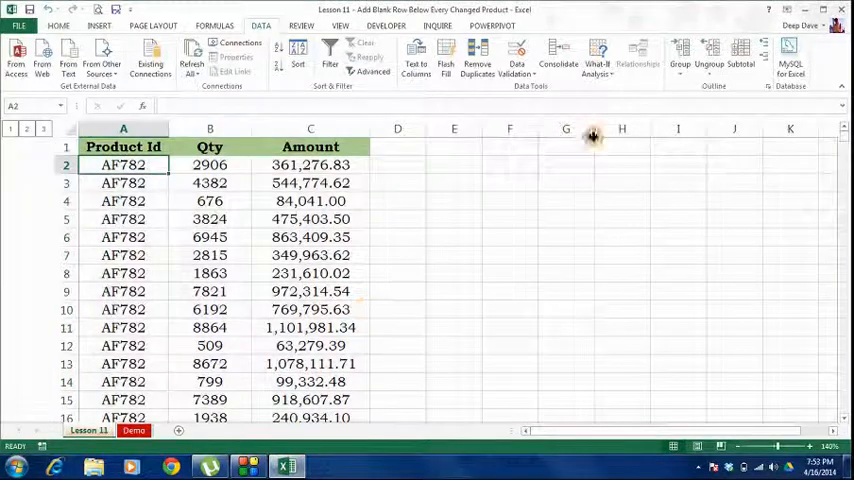
click(708, 56)
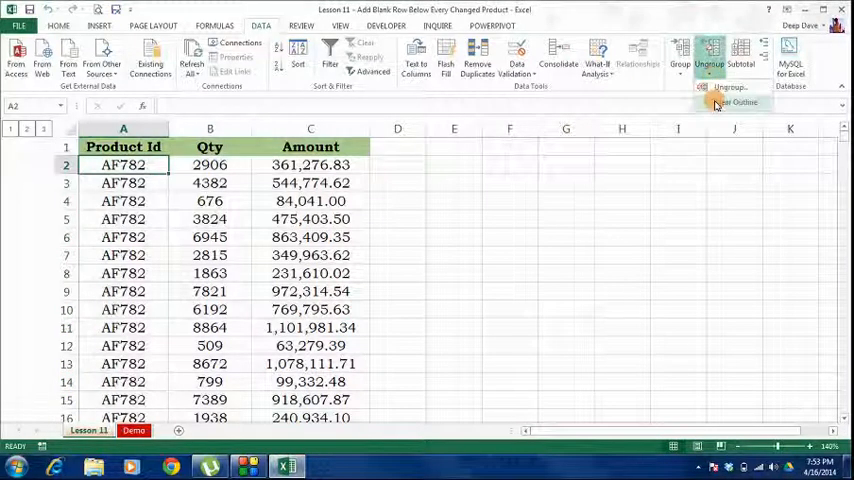
mouse_move(736, 104)
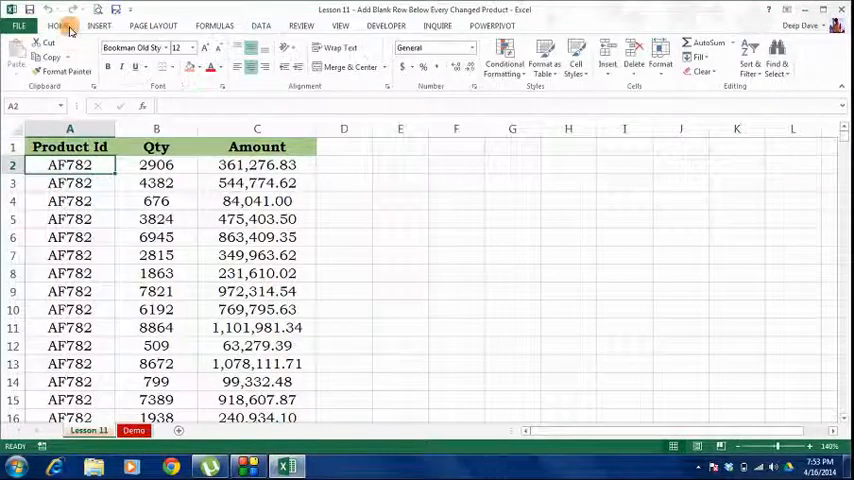
scroll(down, 3)
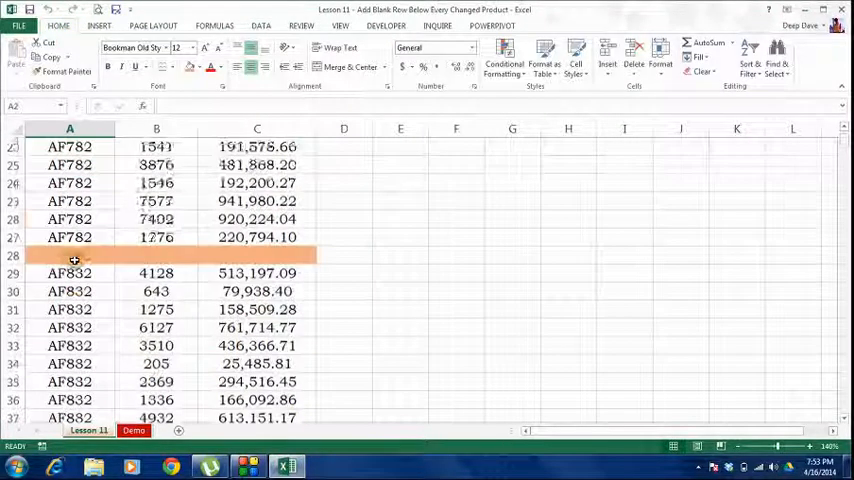
scroll(down, 3)
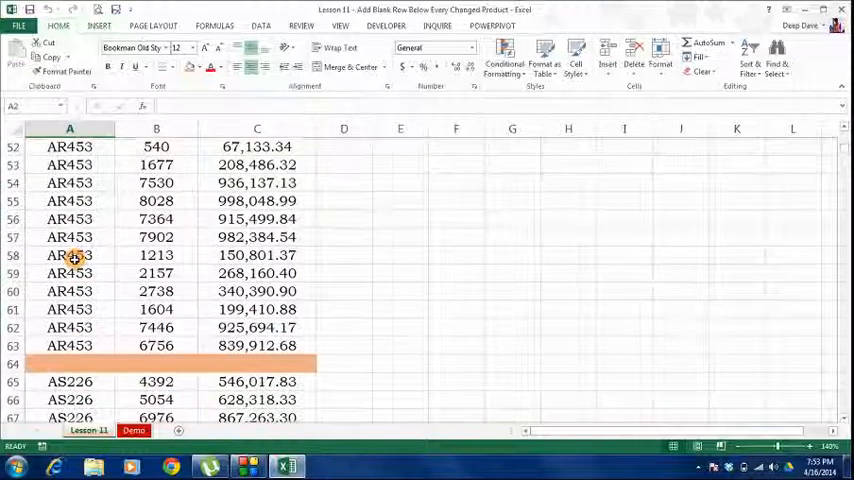